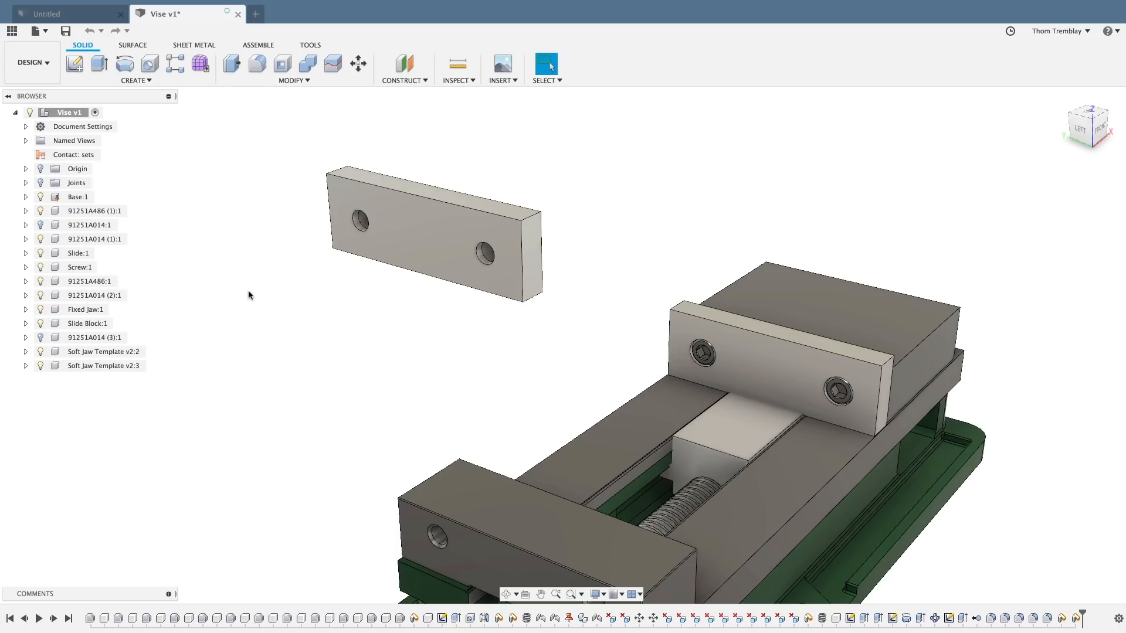
mouse_move(225, 248)
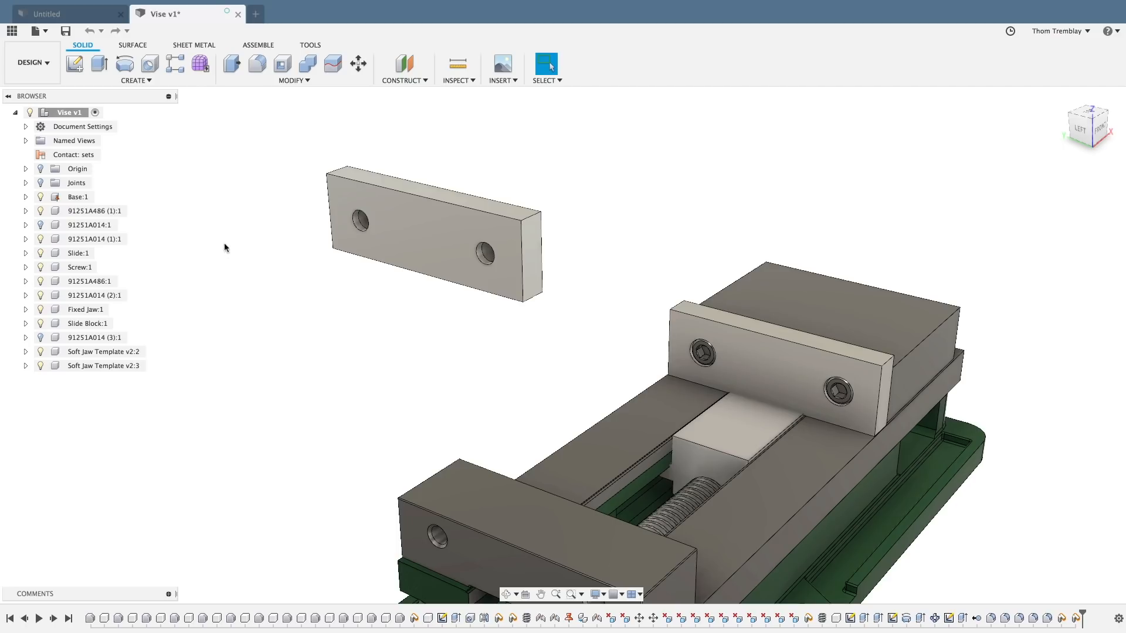
Step: Bring the full vise assembly into view with its joint glyphs visible
left_click(76, 183)
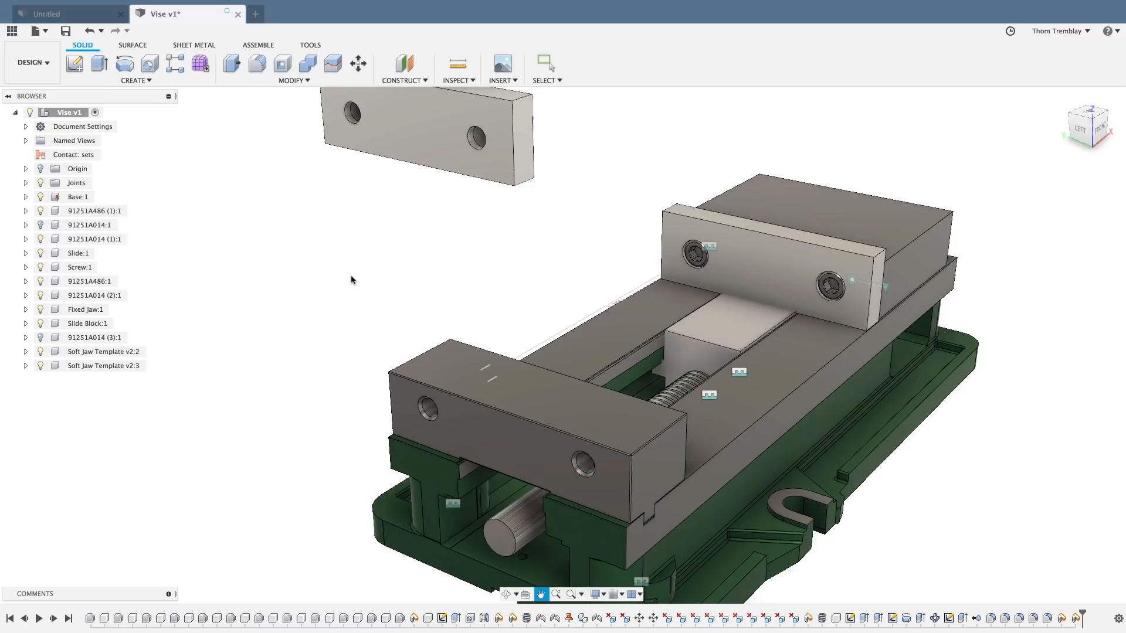
left_click(545, 63)
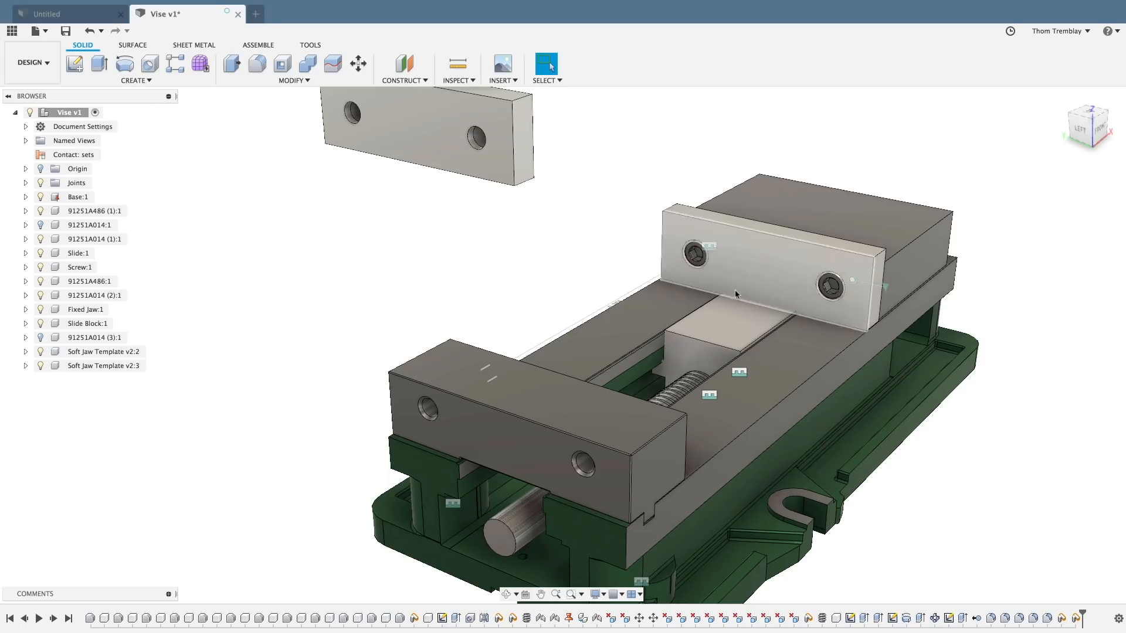
Step: Expand the Joints folder in the Browser and zoom in on the loose soft jaw
left_click(24, 183)
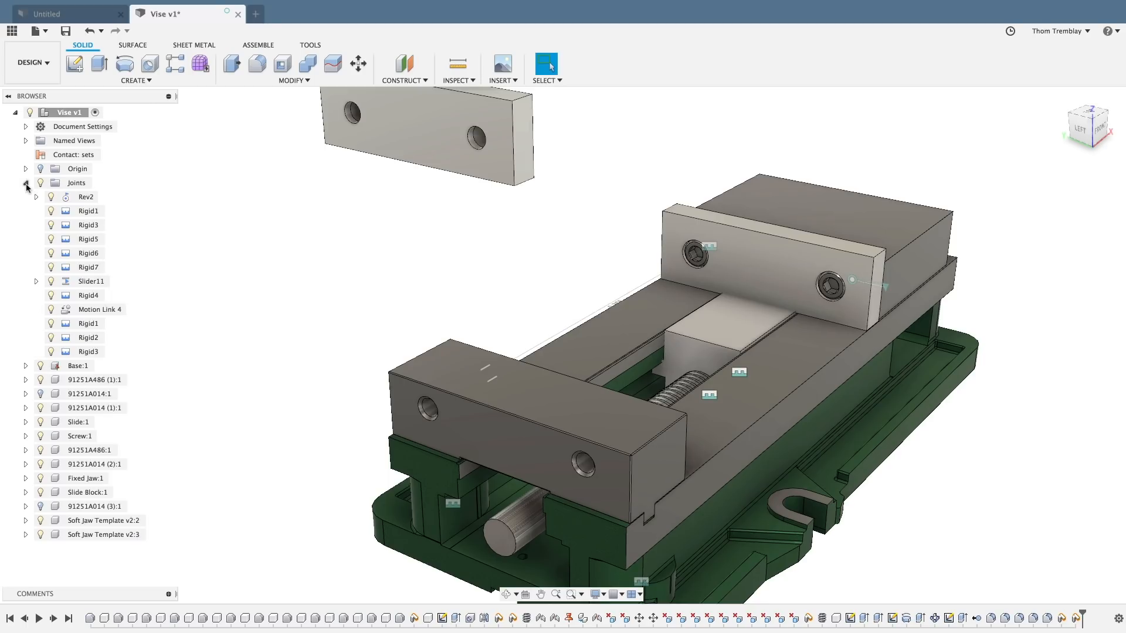
left_click(88, 210)
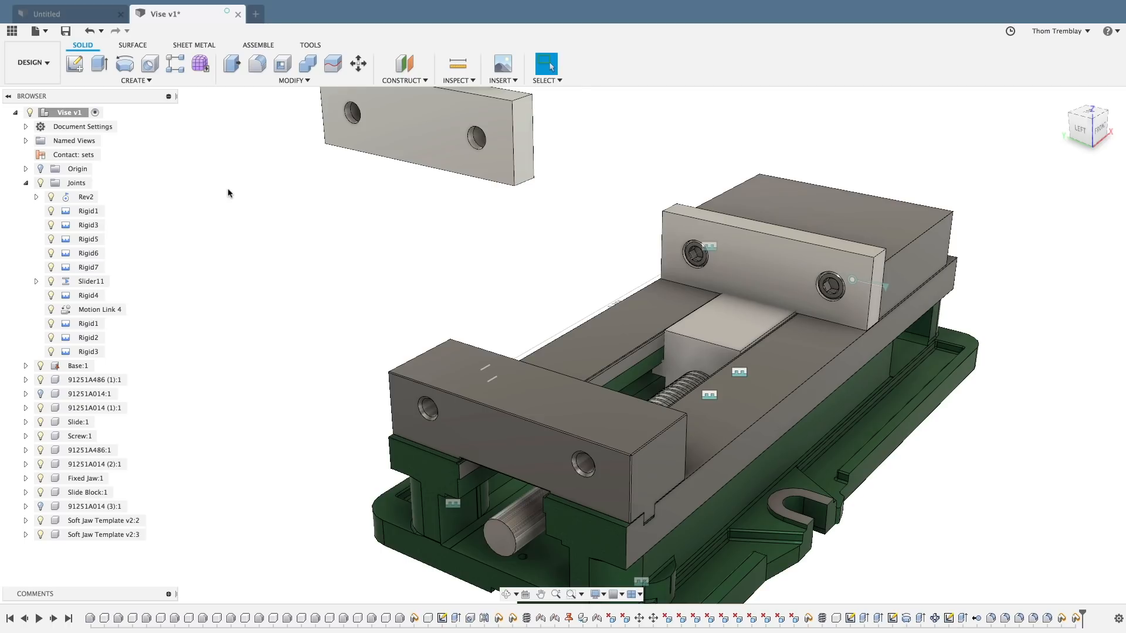
mouse_move(232, 185)
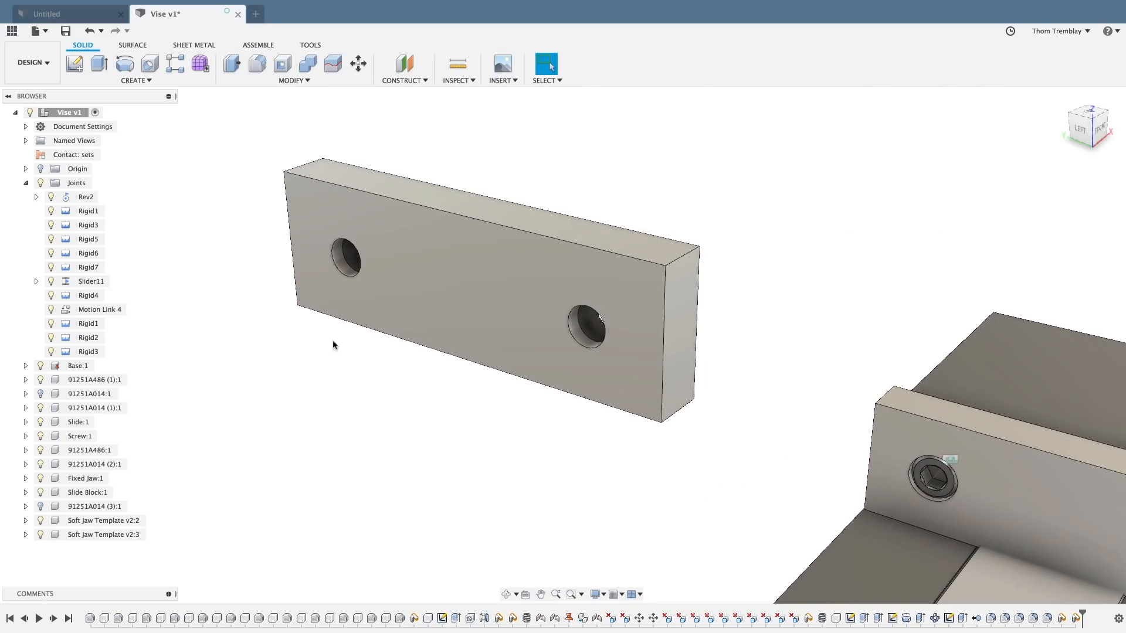
Step: Start a new joint from the Assemble tools and set its motion type to Rigid
left_click(258, 45)
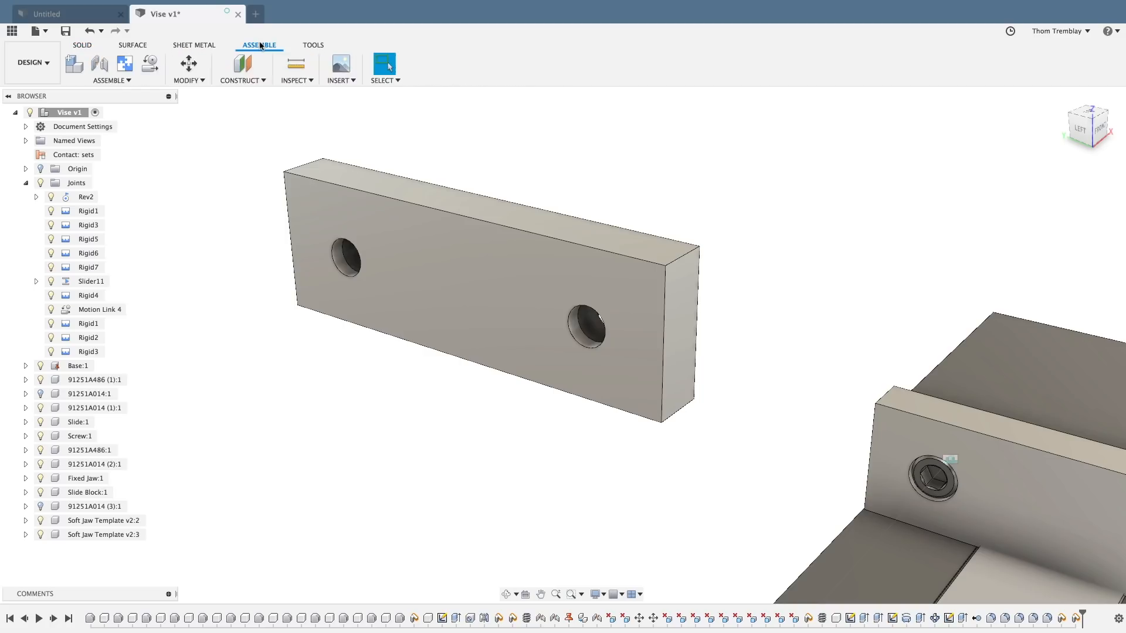
mouse_move(99, 65)
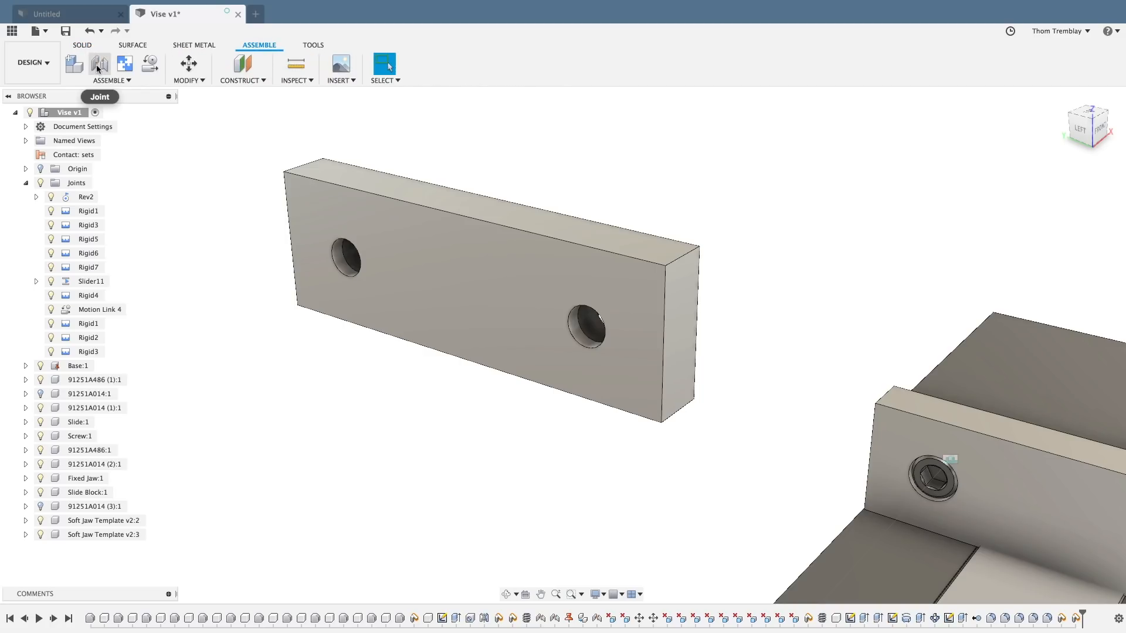
left_click(99, 64)
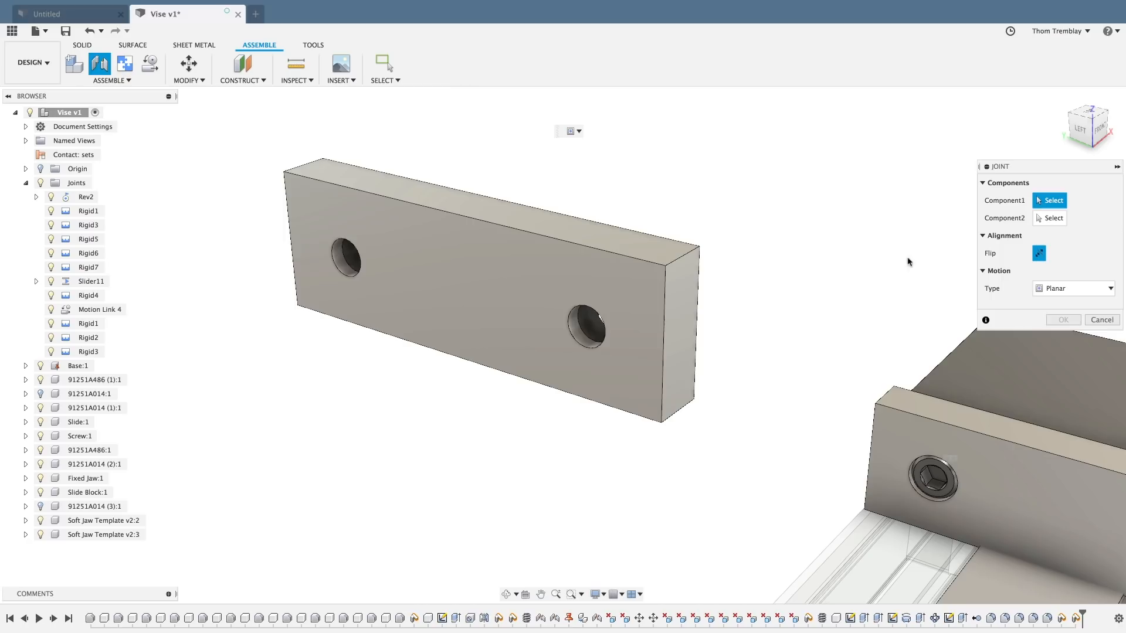
left_click(1073, 289)
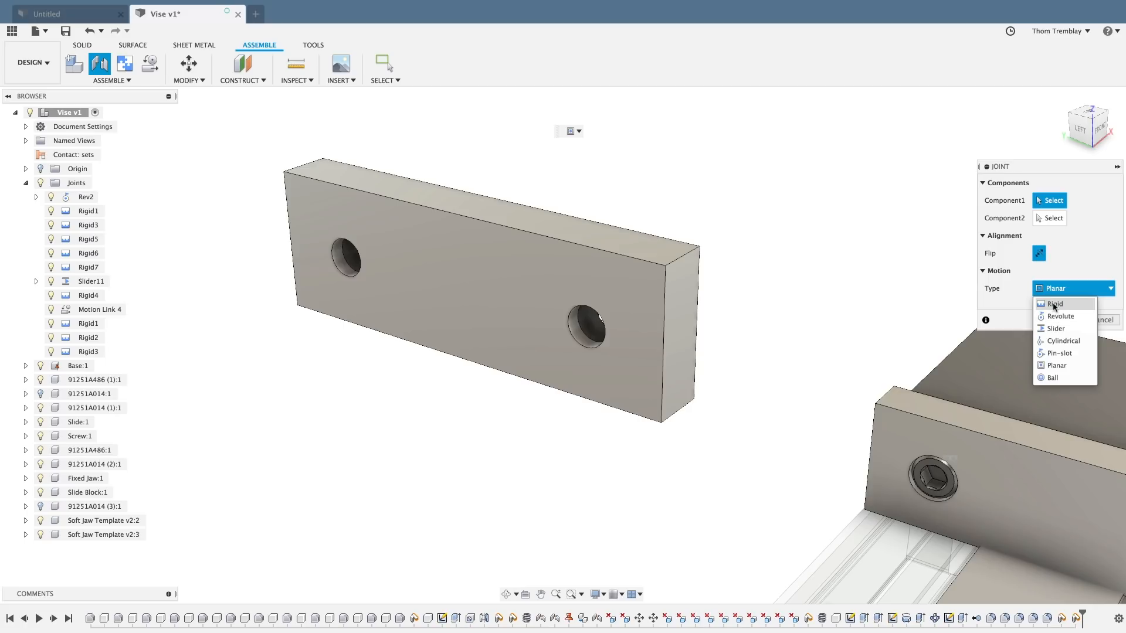
left_click(1055, 303)
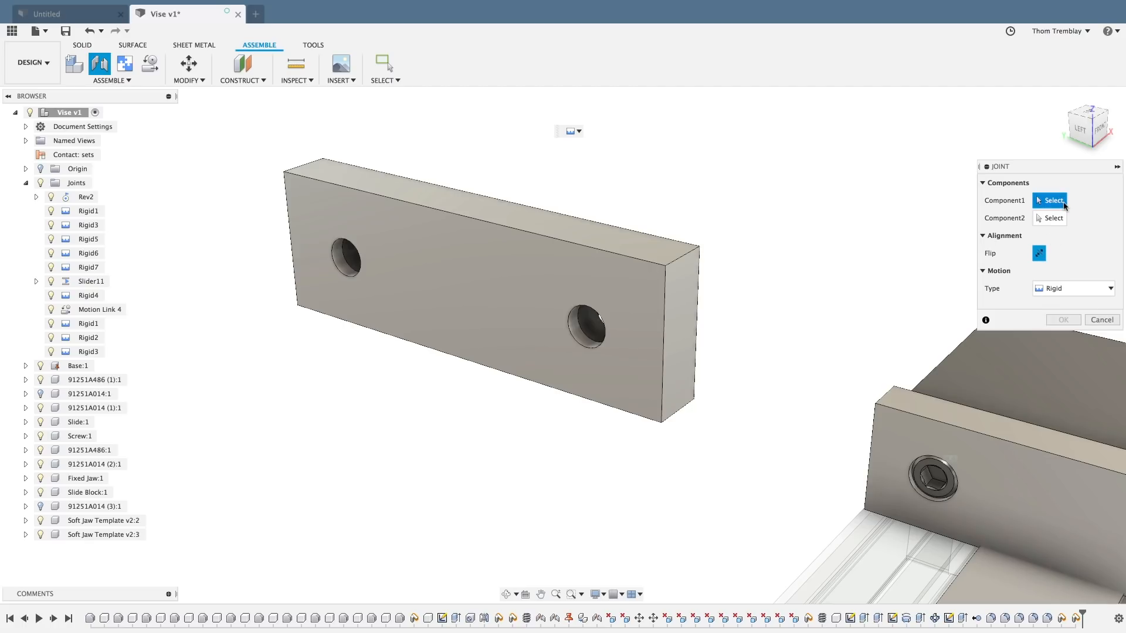
mouse_move(809, 212)
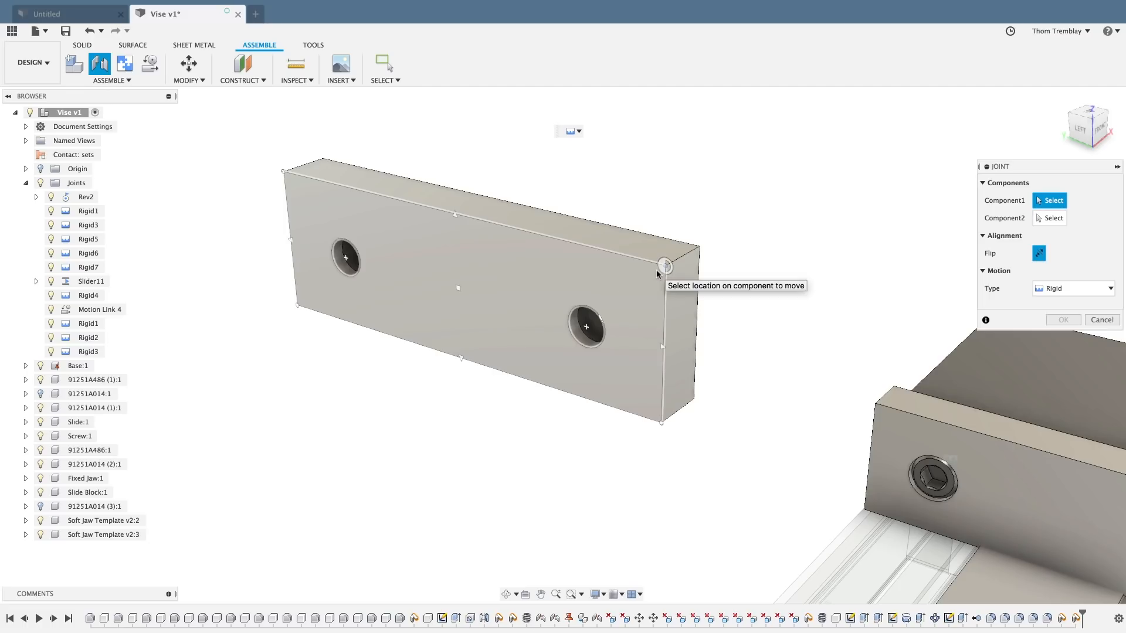
mouse_move(654, 343)
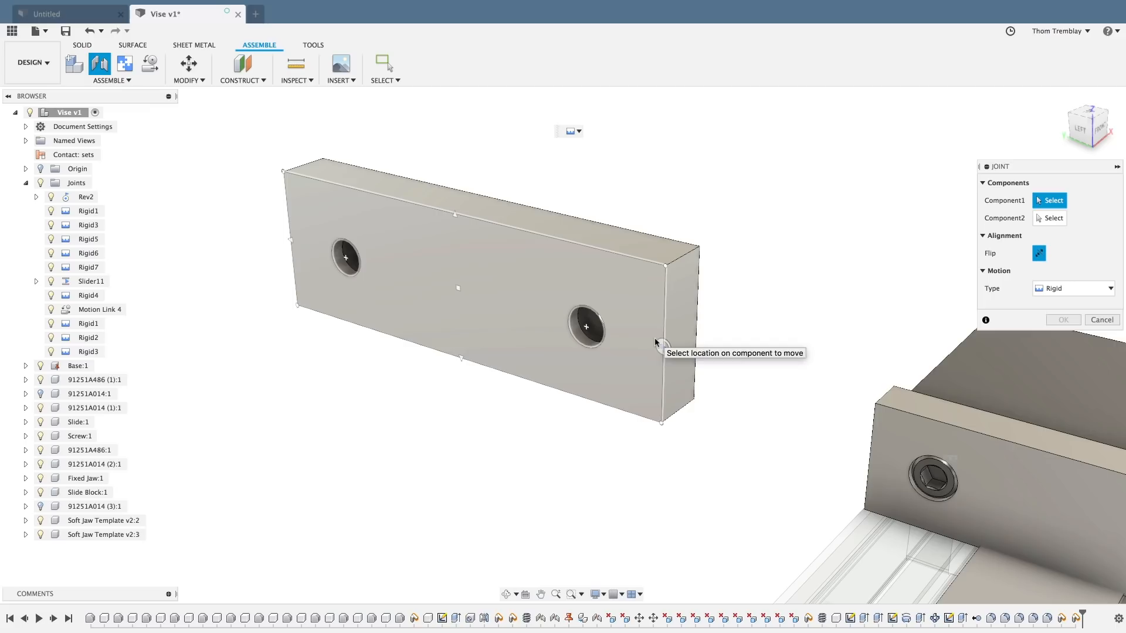
mouse_move(499, 275)
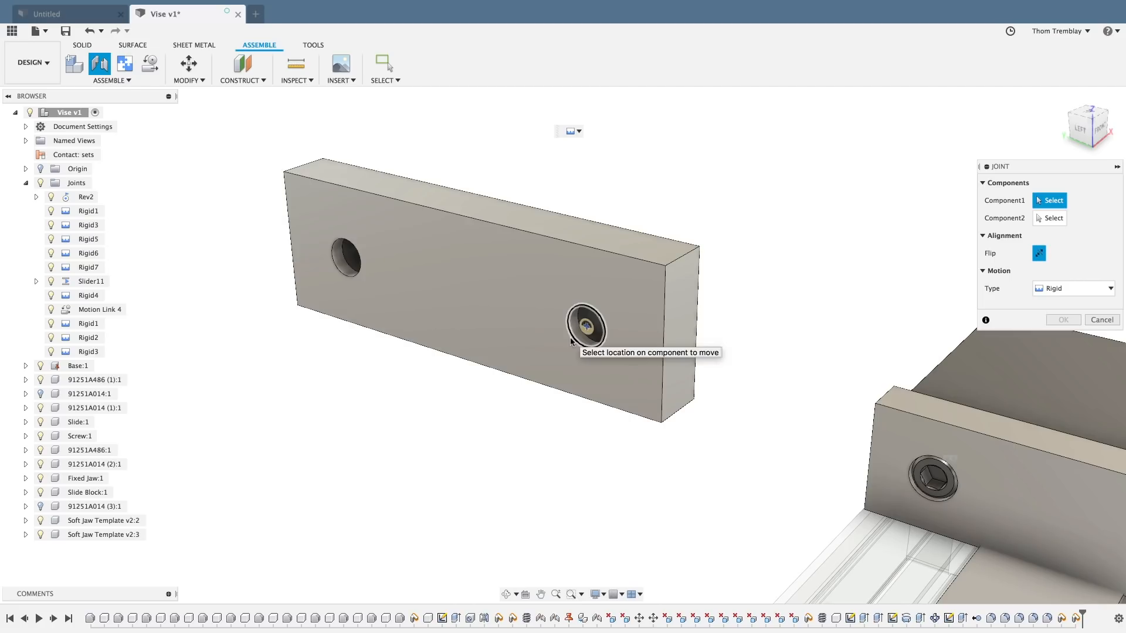
Step: Pick the soft jaw's right-hand hole, then its top edge, as the joint's first component
left_click(586, 327)
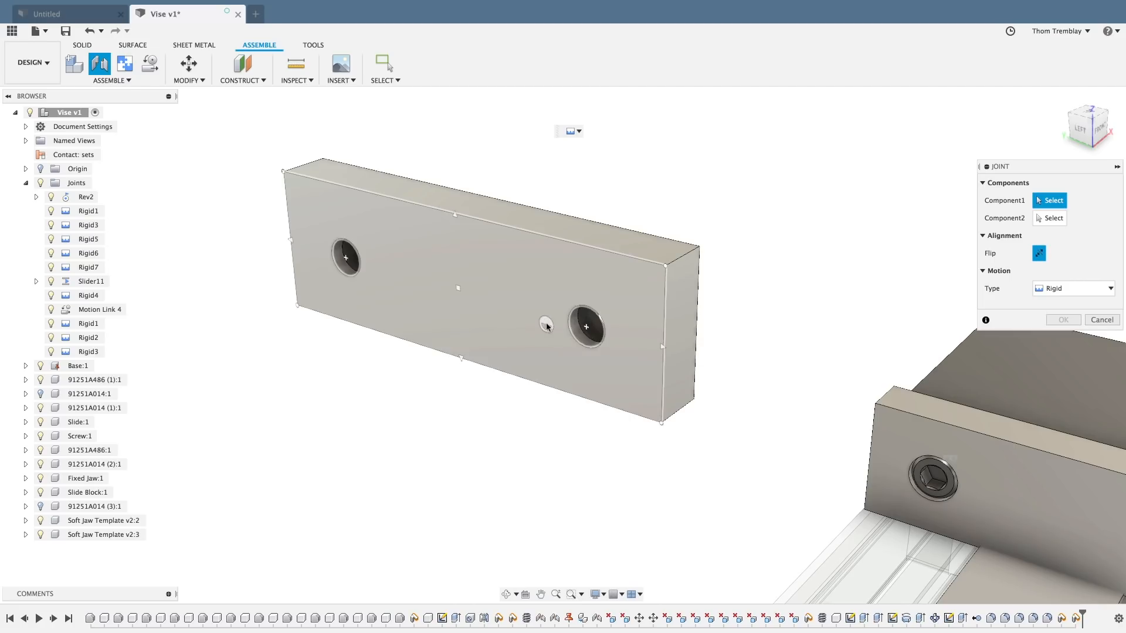
mouse_move(481, 247)
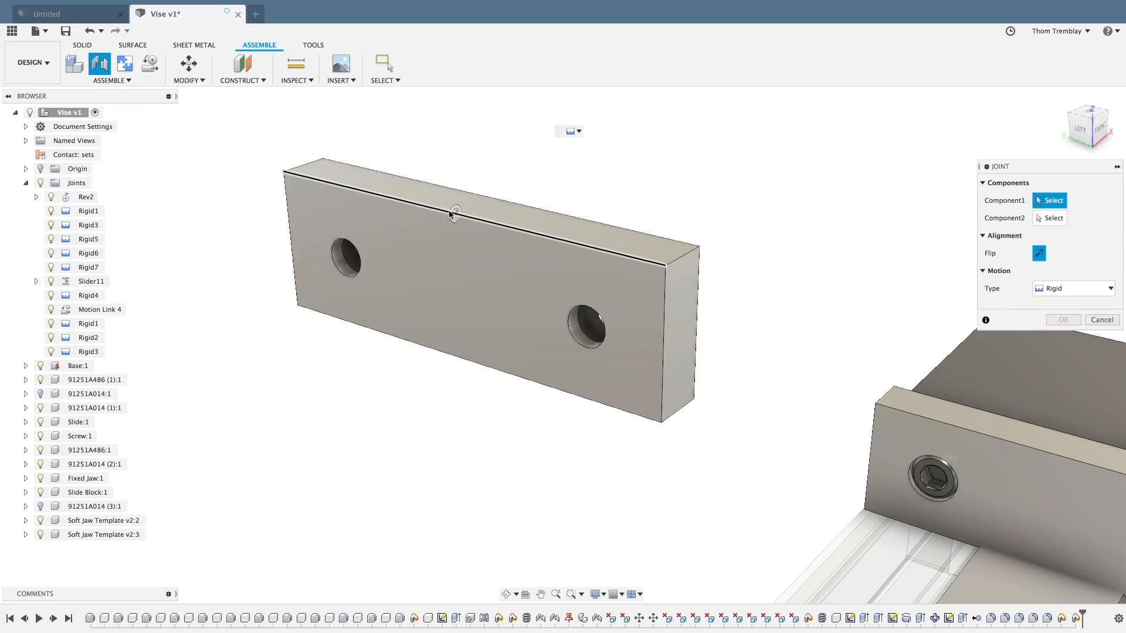
left_click(454, 214)
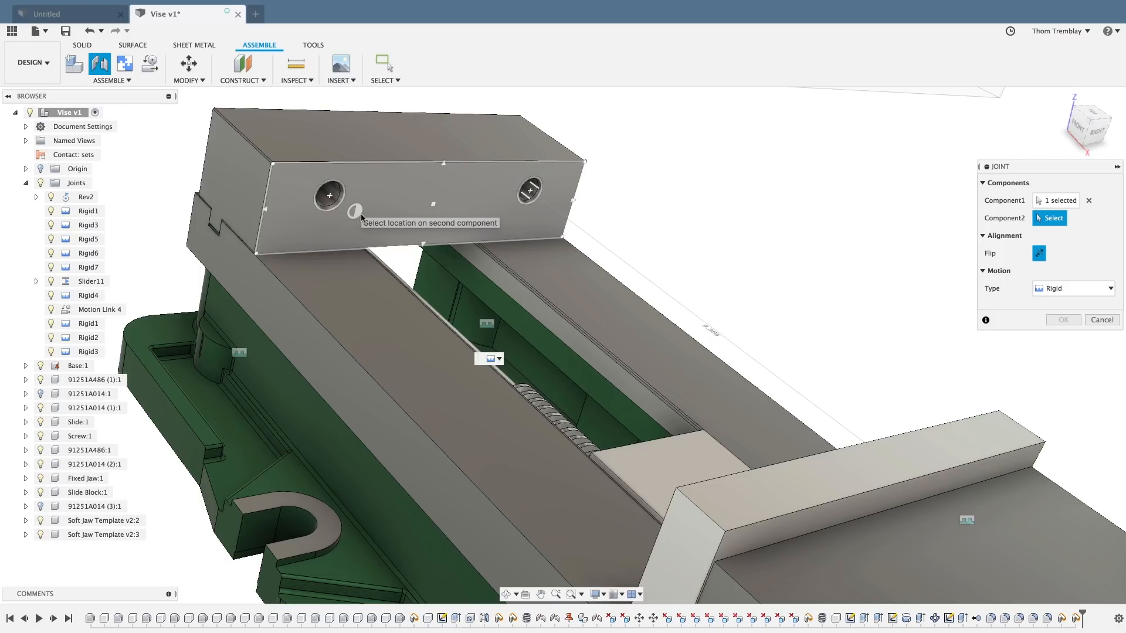
mouse_move(422, 239)
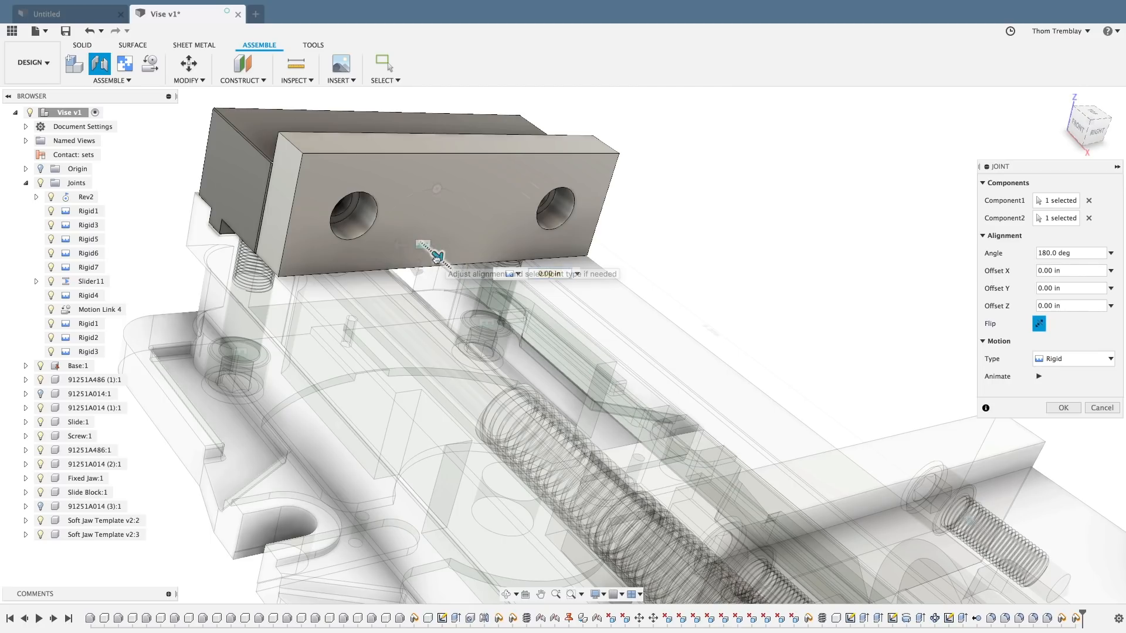
Step: Drag the joint manipulator to offset the soft jaw 0.263 in along Y and 0.823 in along Z
left_click_drag(422, 244, 442, 307)
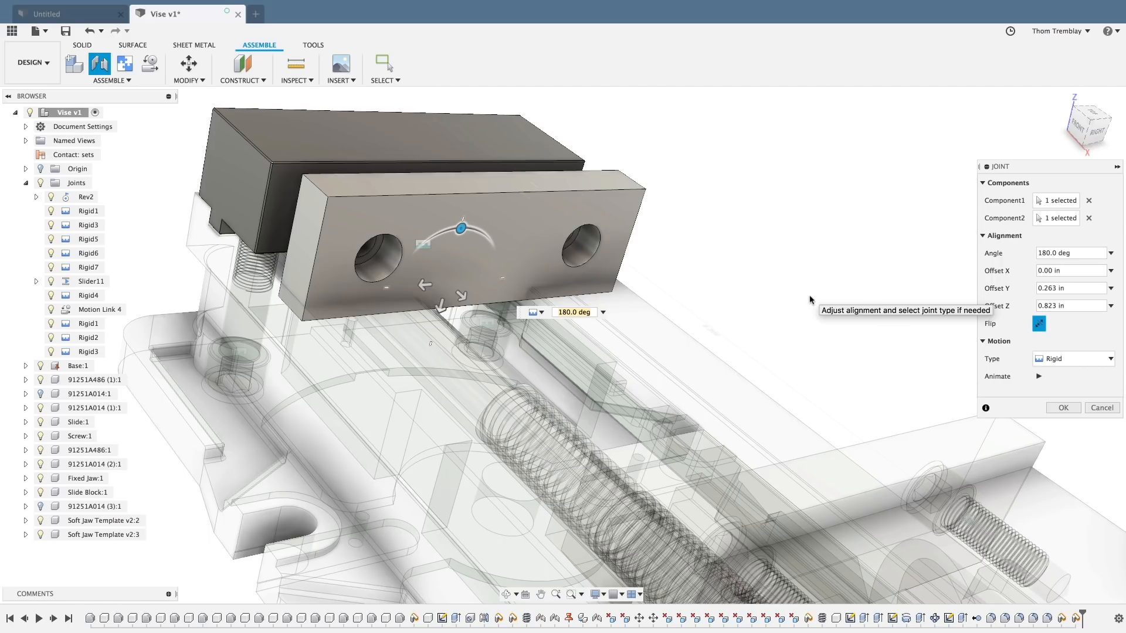
Step: Try Revolute motion, then set the joint to Slider along the Z axis
left_click(1099, 359)
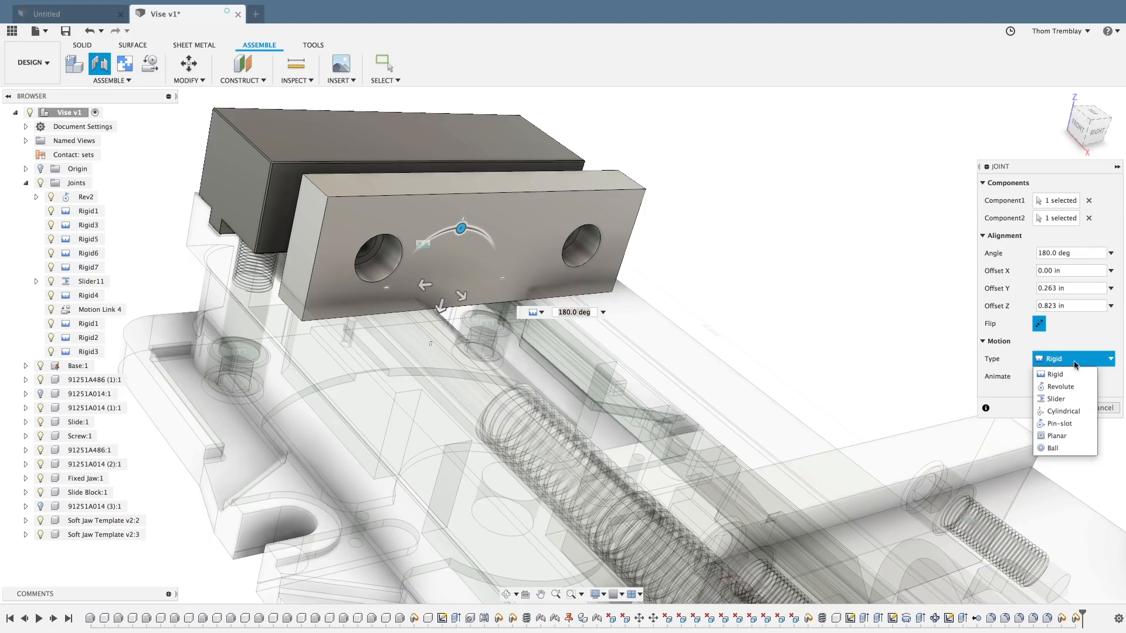
left_click(1060, 386)
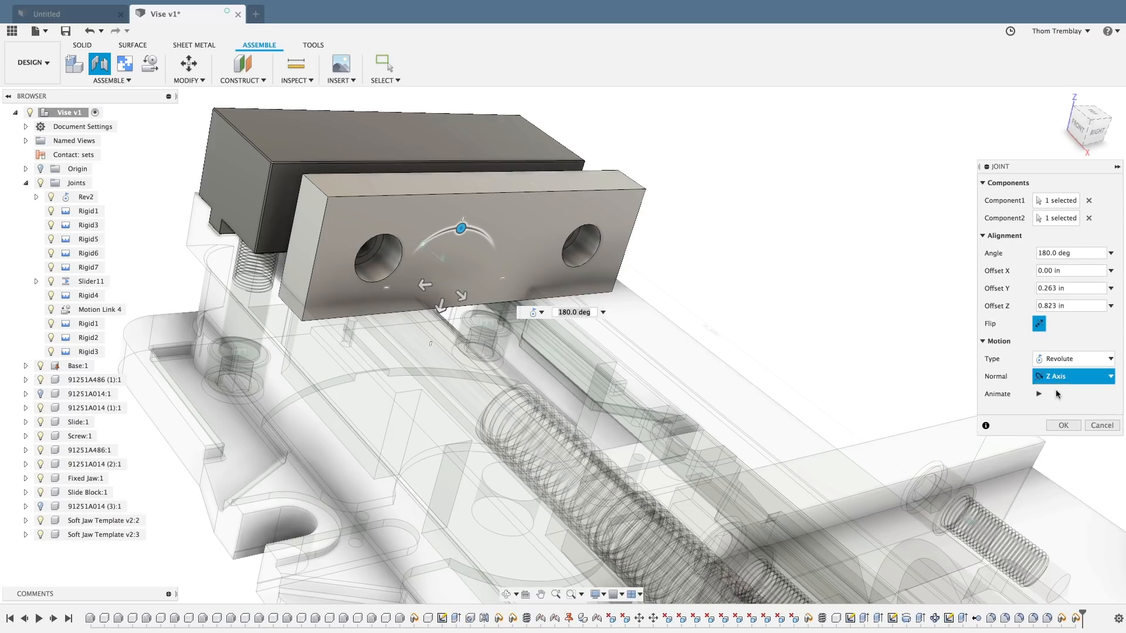
left_click(1070, 377)
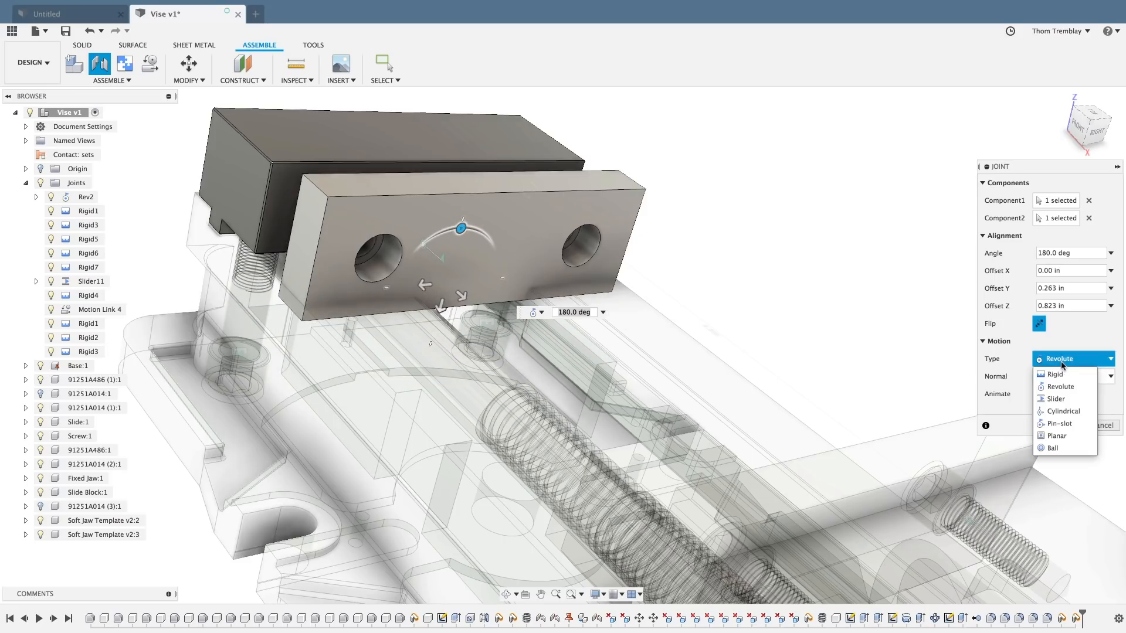
left_click(1053, 399)
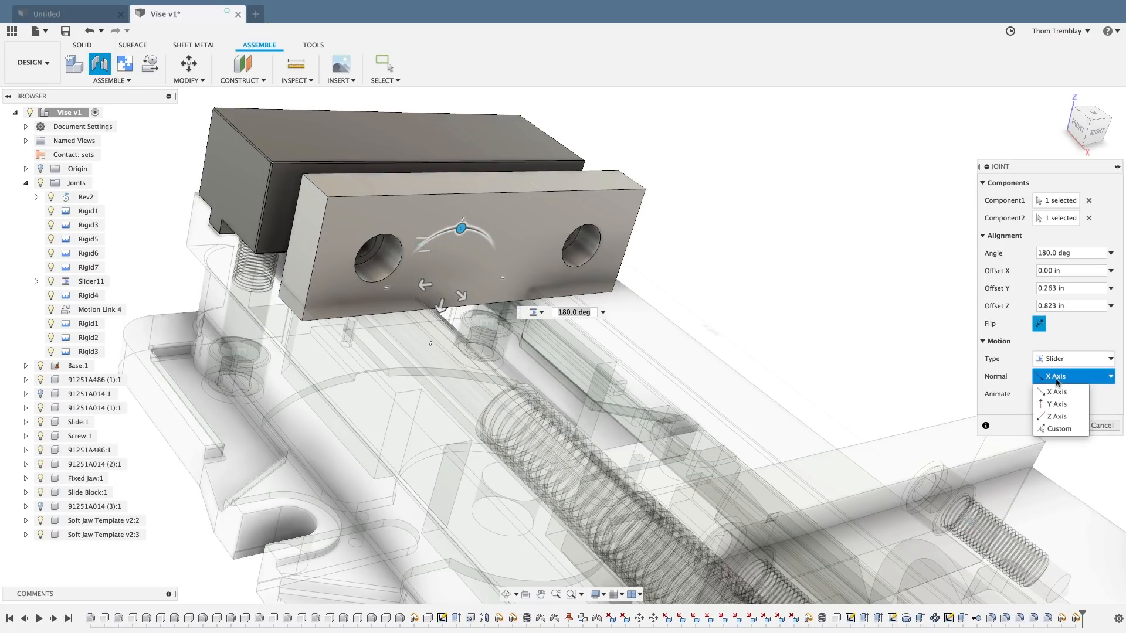
left_click(1057, 416)
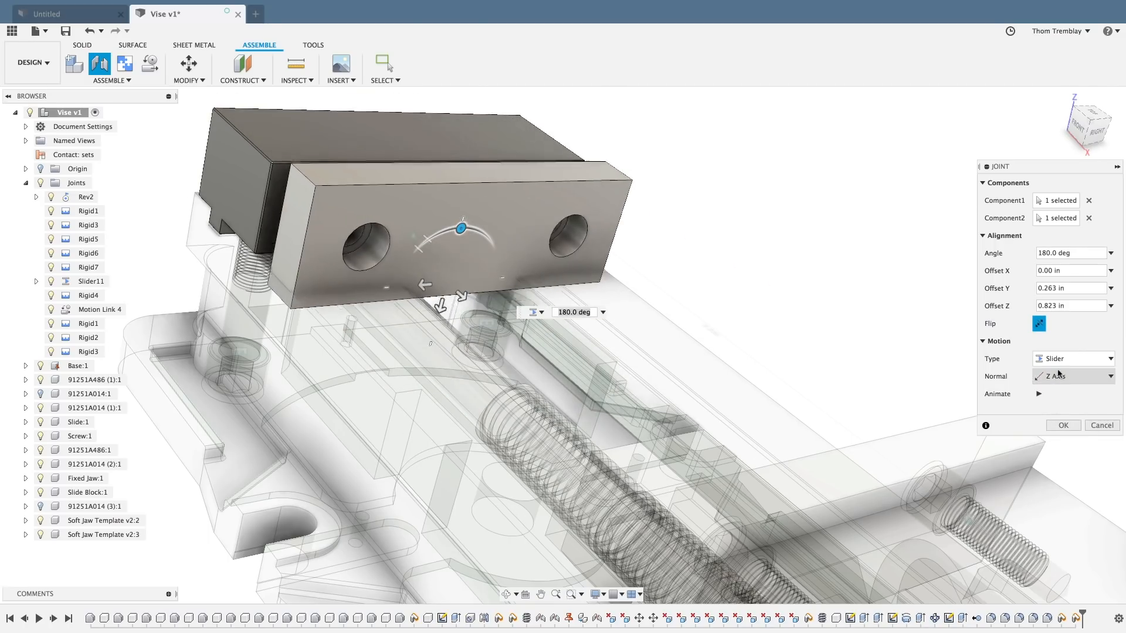
Step: Cycle the motion type through Cylindrical, Pin-slot and Planar, ending on Ball
left_click(1105, 359)
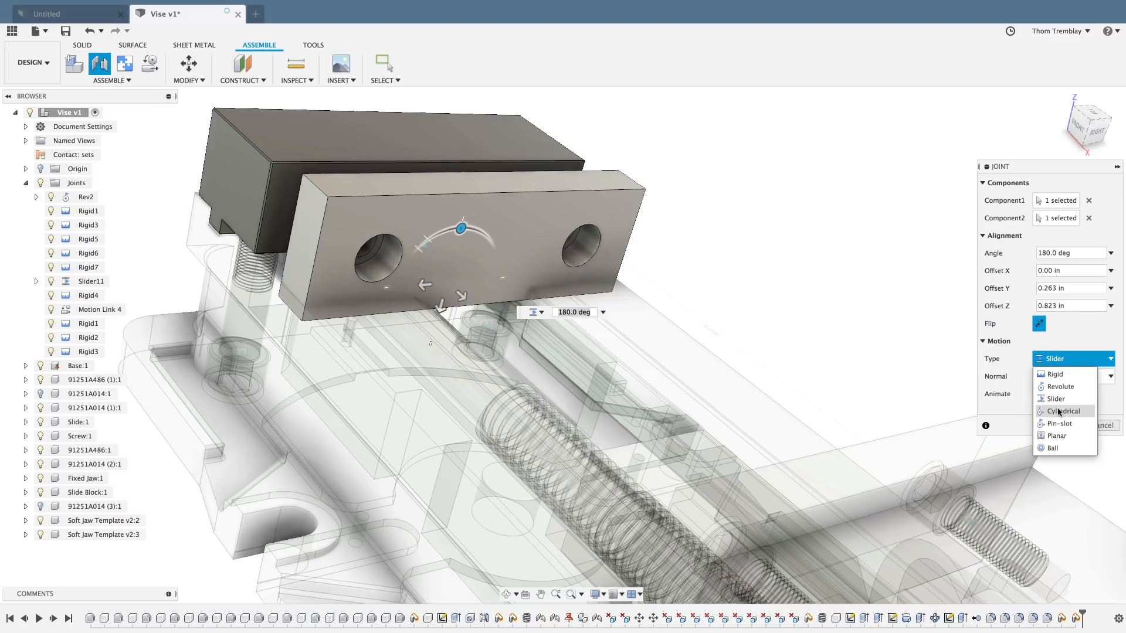
left_click(1064, 410)
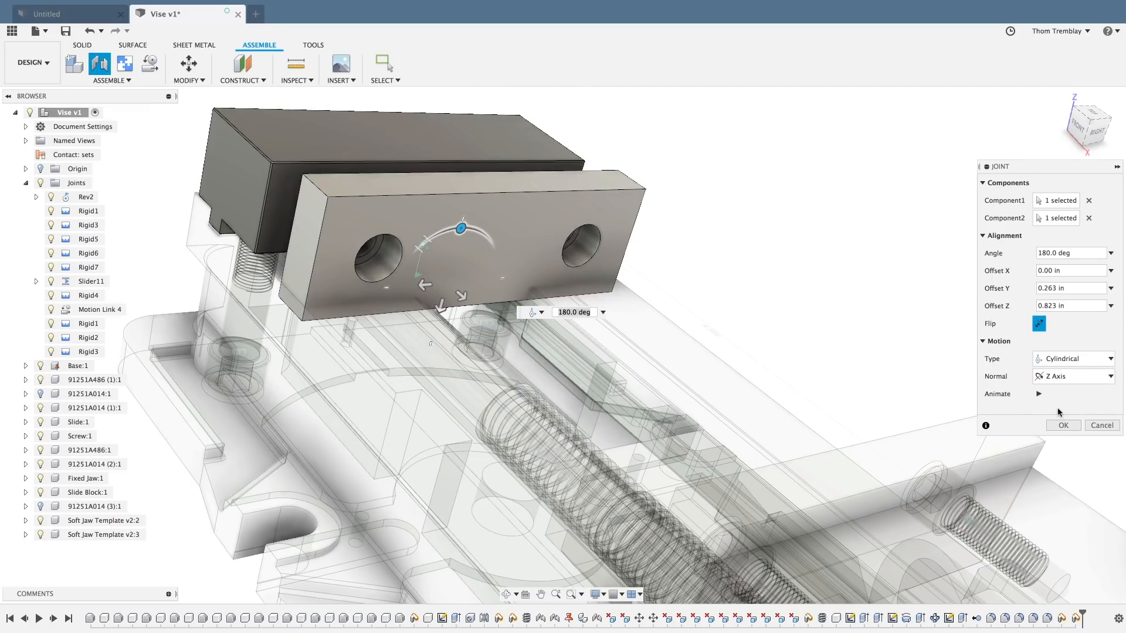
left_click(1072, 359)
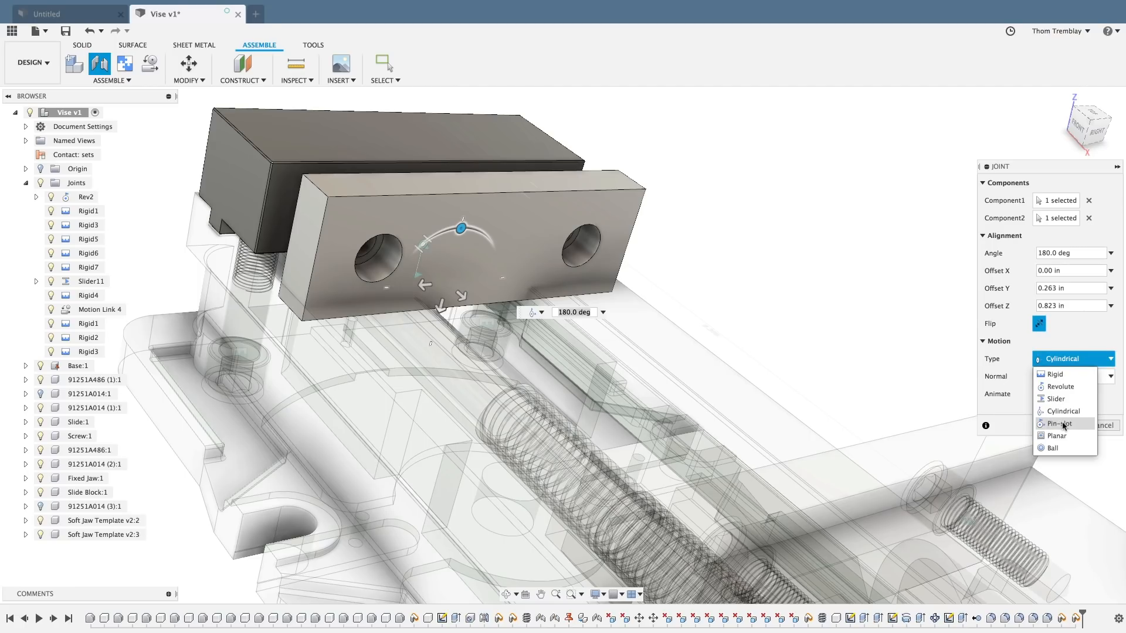
left_click(1062, 424)
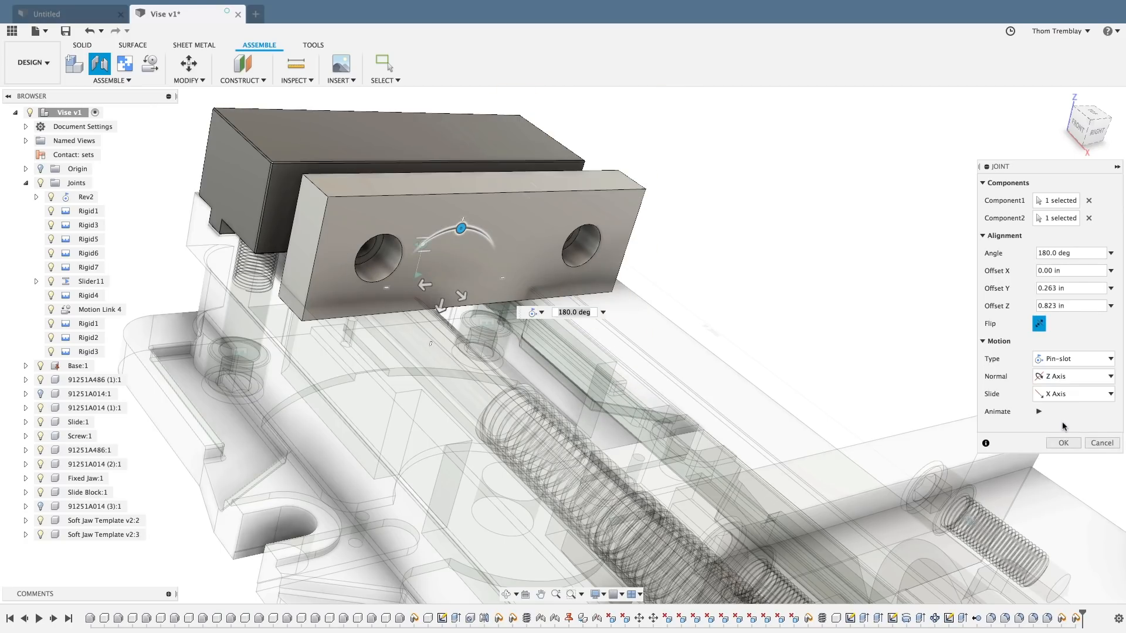
left_click(1072, 359)
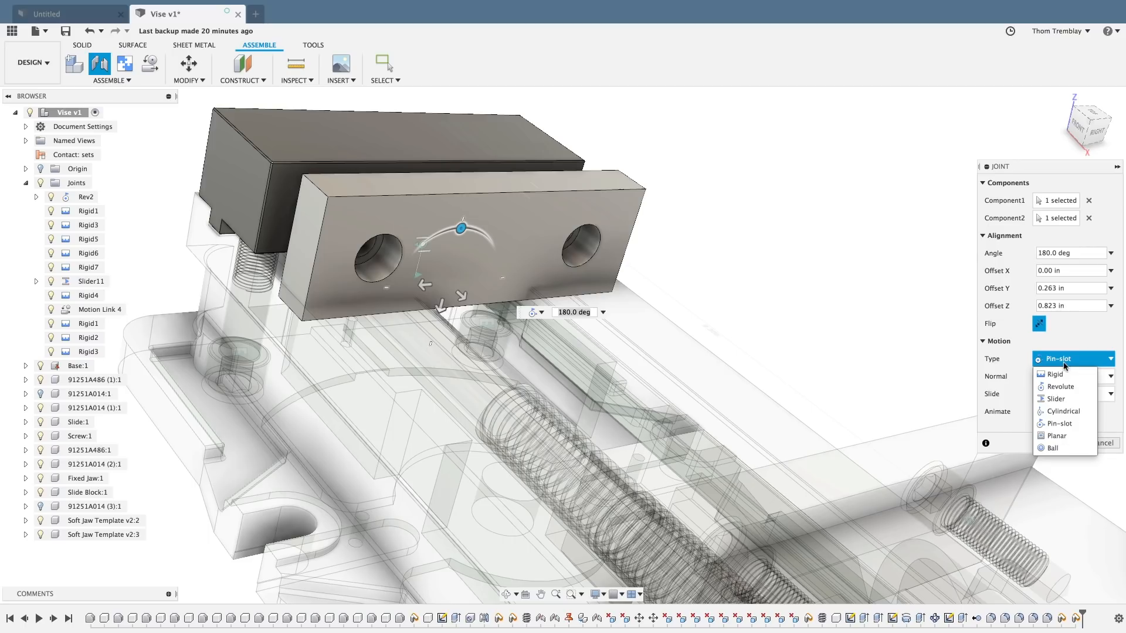
left_click(1054, 437)
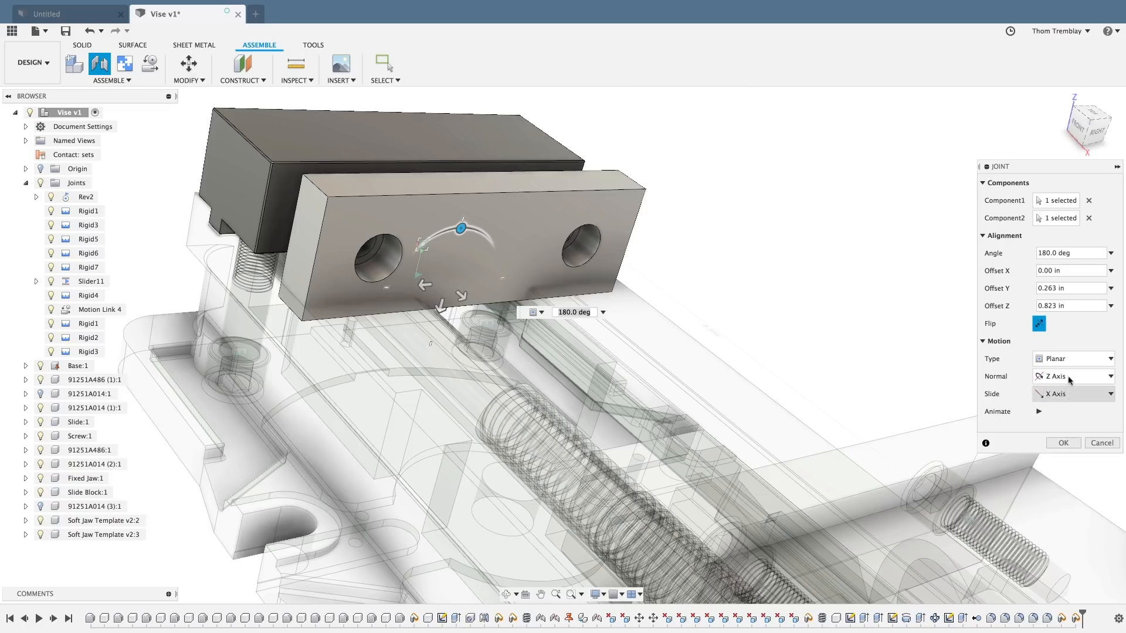
left_click(1073, 359)
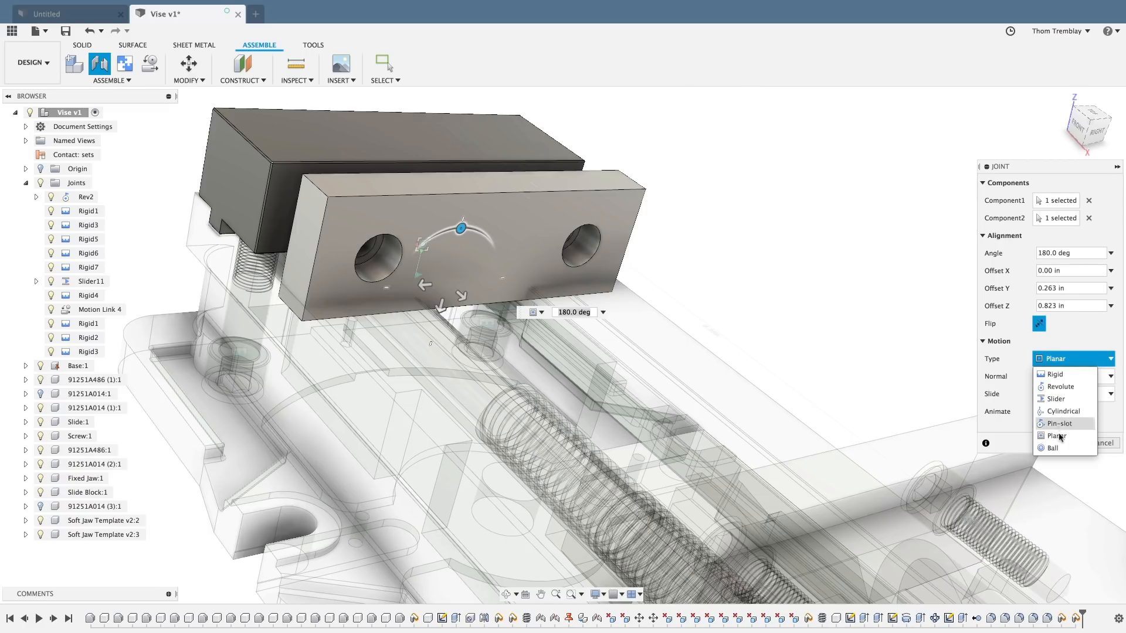
left_click(1050, 448)
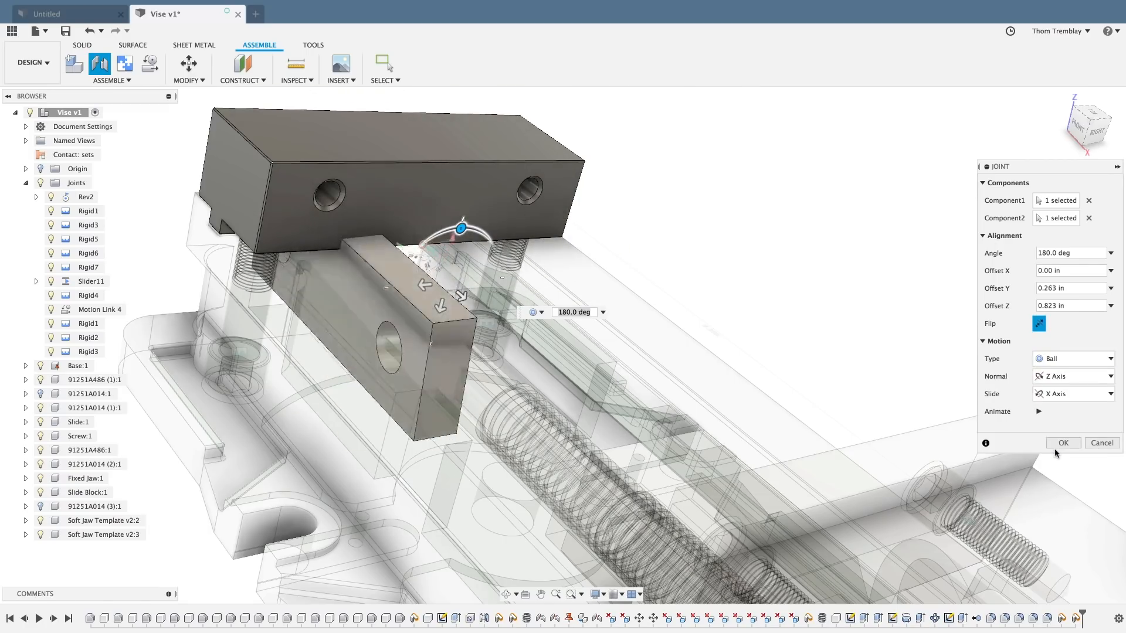